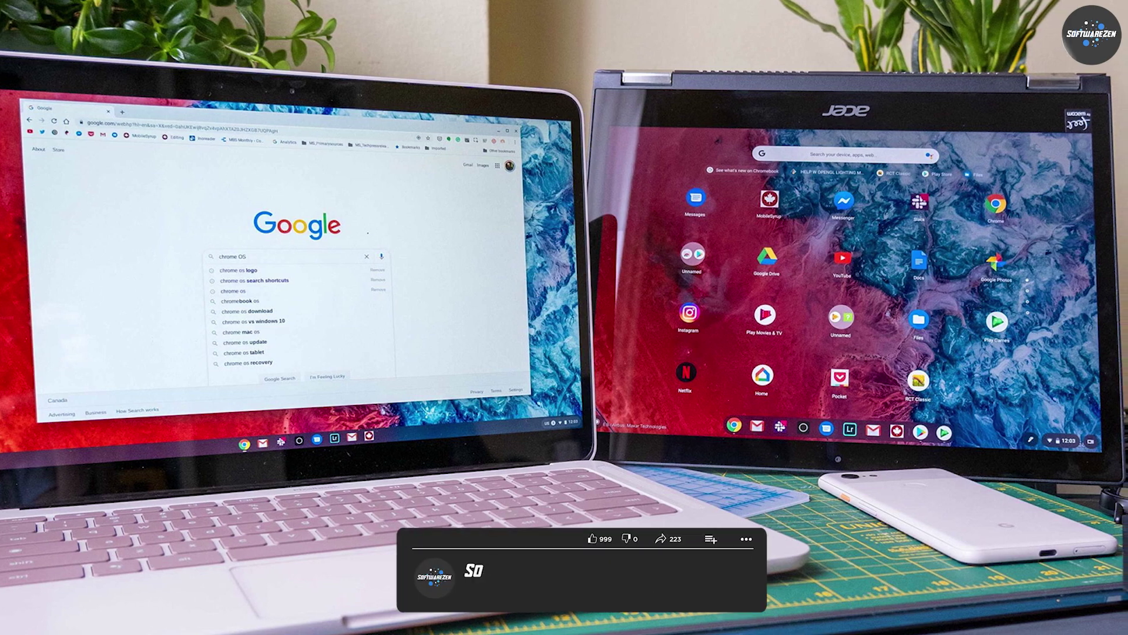
left_click(694, 578)
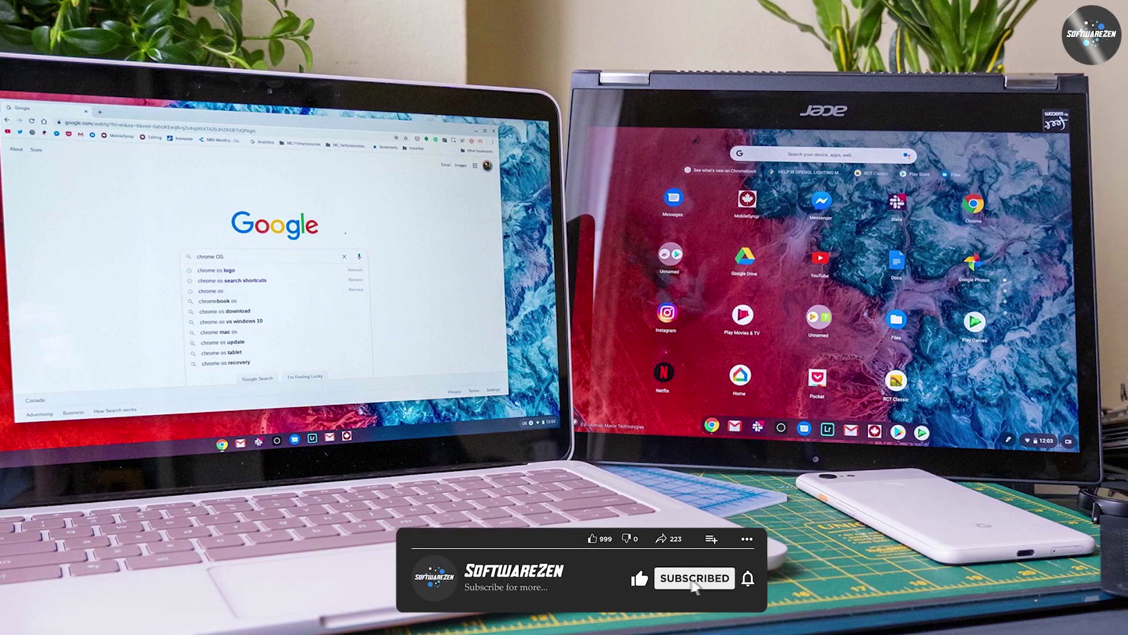